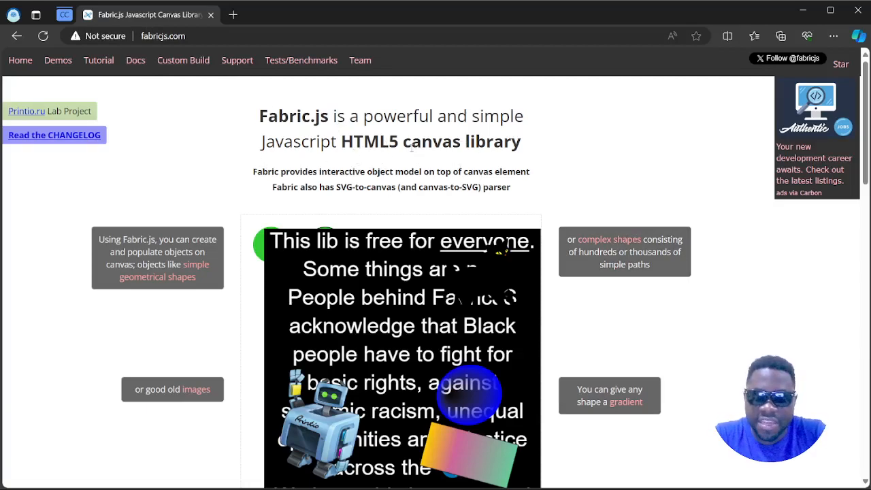
{"action": "mouse_move", "coordinate": [563, 129]}
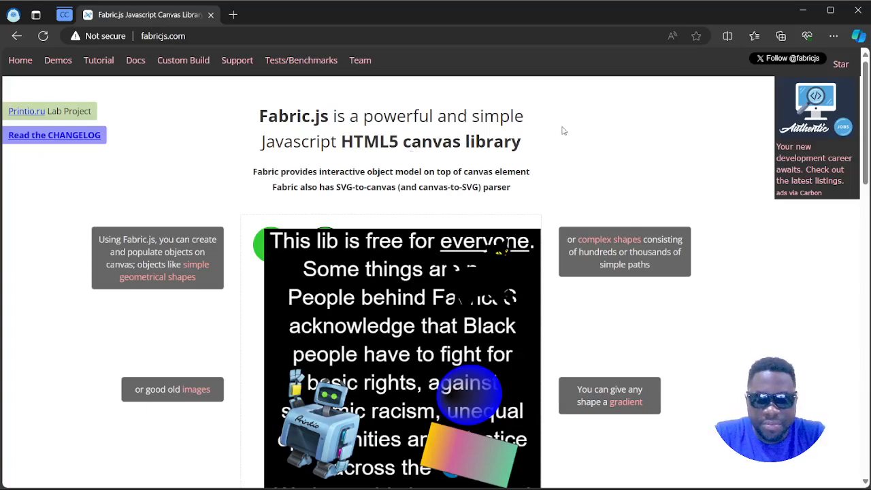
{"action": "mouse_move", "coordinate": [404, 198]}
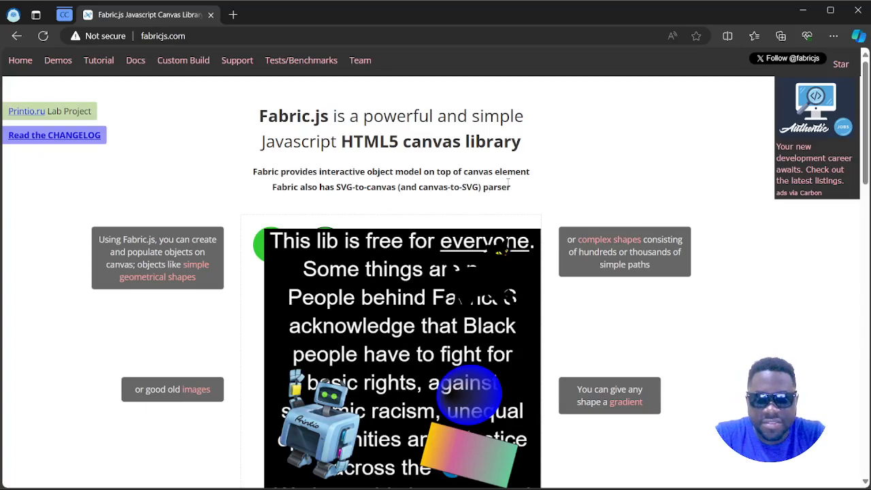
{"action": "mouse_move", "coordinate": [367, 204]}
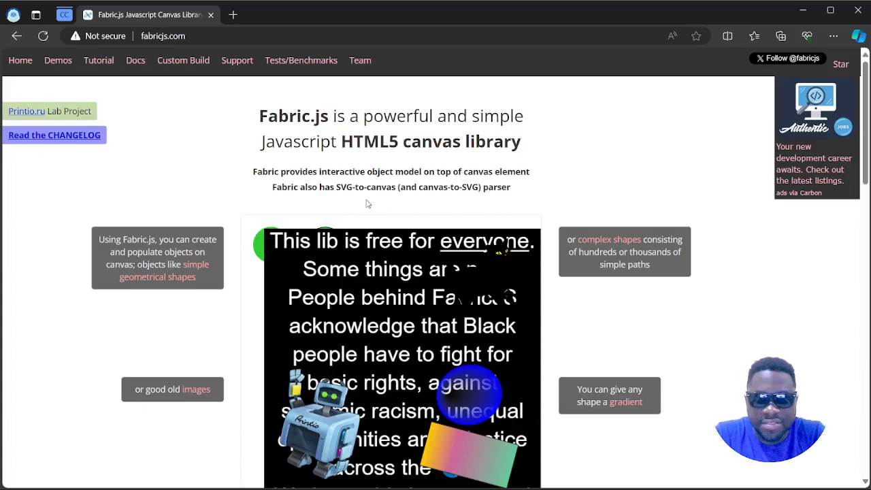
{"action": "mouse_move", "coordinate": [543, 194]}
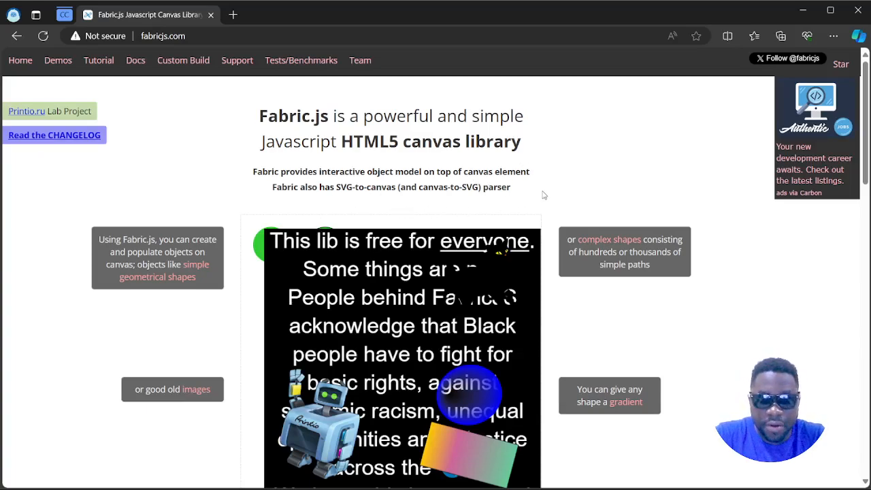
{"action": "mouse_move", "coordinate": [717, 236]}
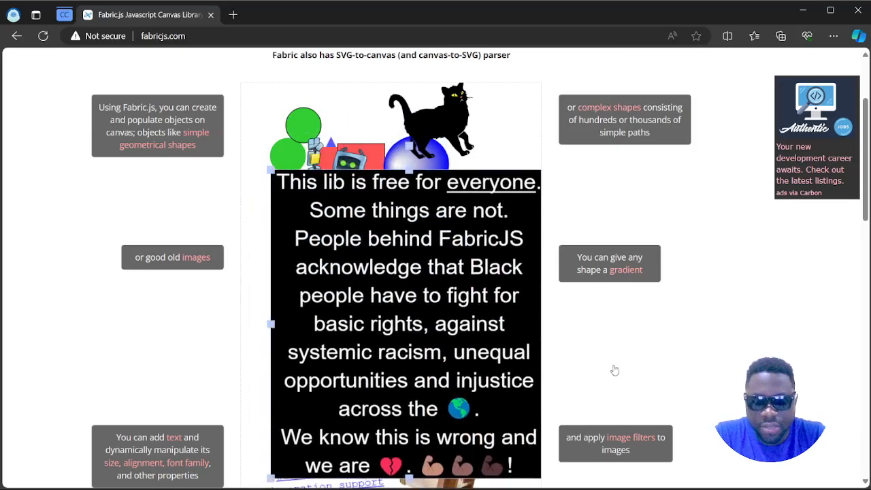
- Edit the canvas's black text block, inserting the letters 'excvbxcvbx', then browse the rest of the demo
{"action": "scroll", "scroll_direction": "down", "scroll_amount": 3}
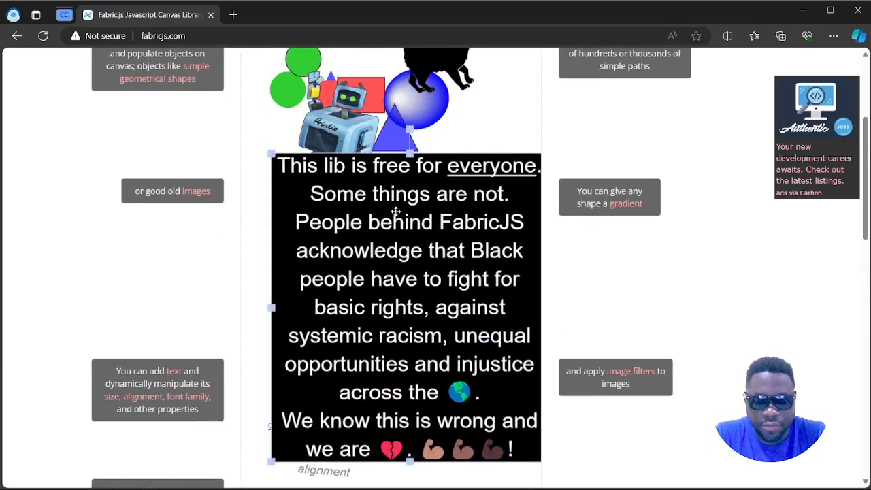
{"action": "double_click", "coordinate": [401, 194]}
{"action": "type", "text": "b"}
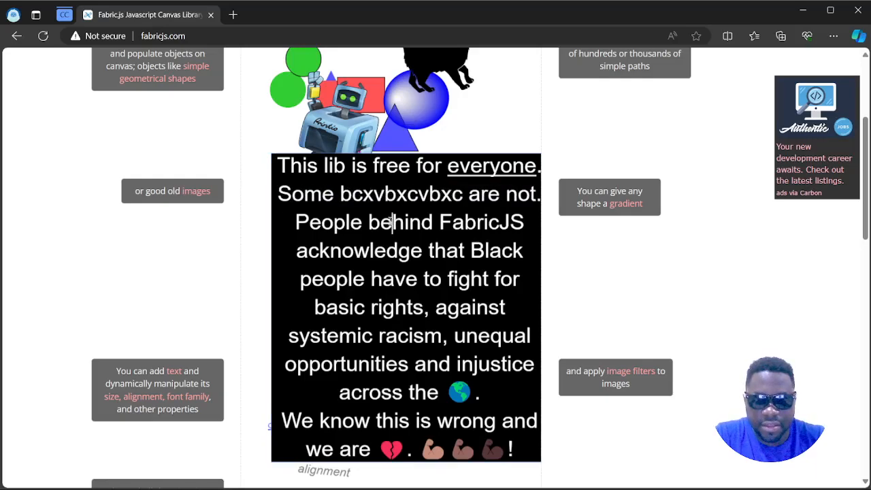
{"action": "type", "text": "excvbxcvbx"}
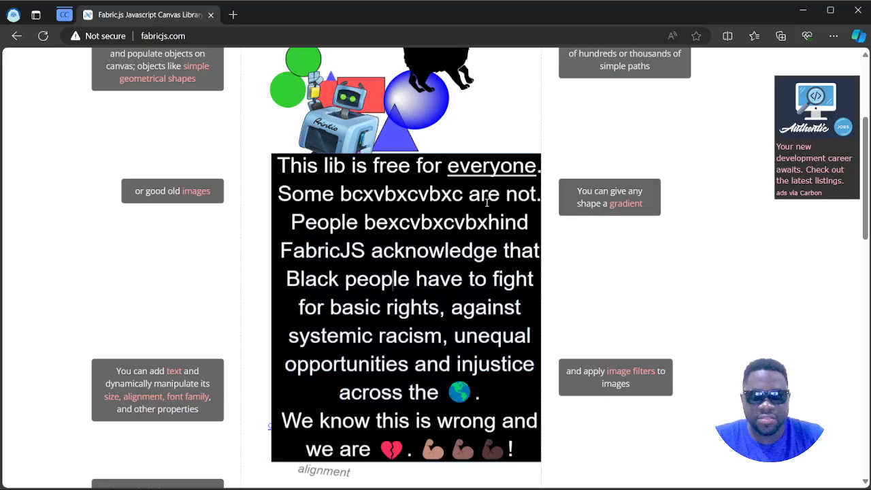
{"action": "scroll", "scroll_direction": "down", "scroll_amount": 3}
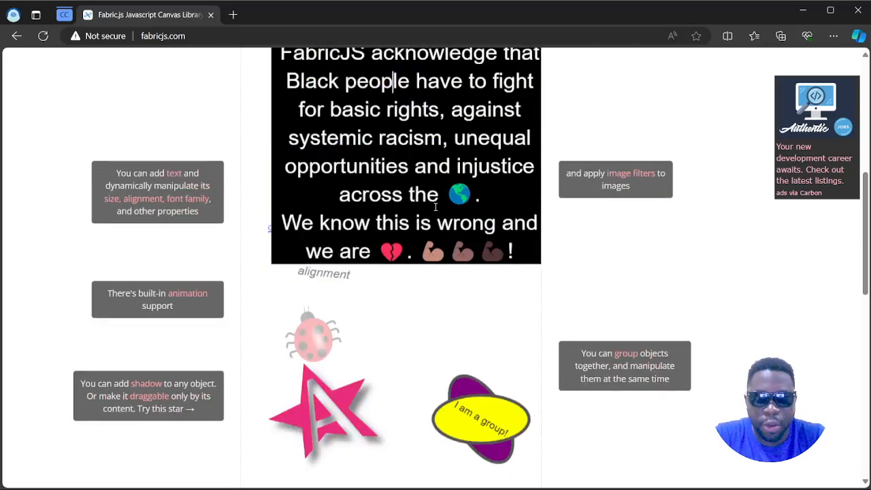
{"action": "scroll", "scroll_direction": "down", "scroll_amount": 3}
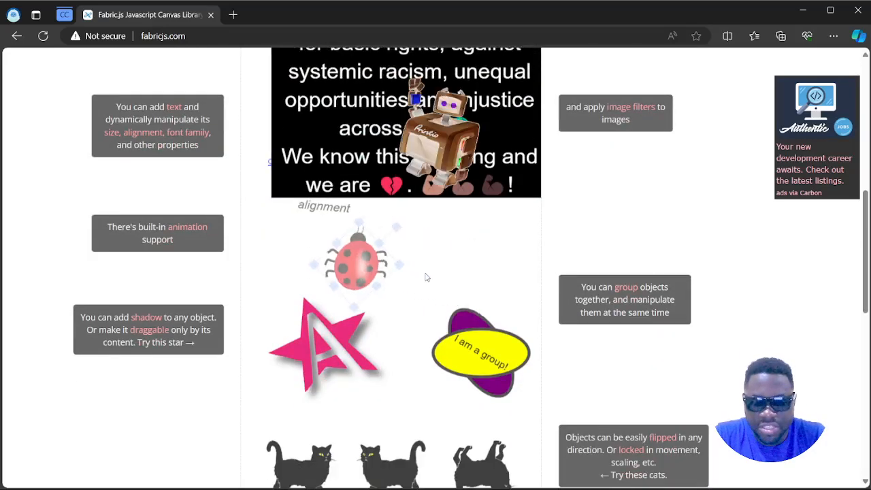
{"action": "scroll", "scroll_direction": "down", "scroll_amount": 3}
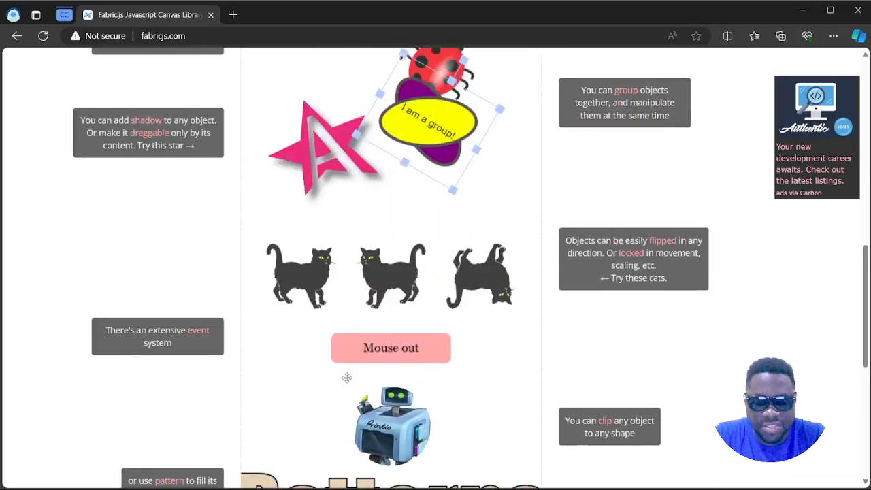
{"action": "scroll", "scroll_direction": "down", "scroll_amount": 3}
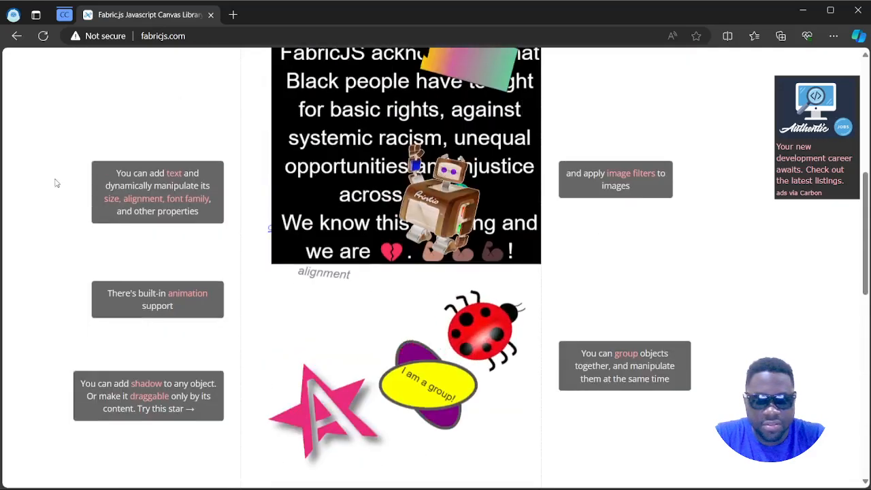
{"action": "scroll", "scroll_direction": "up", "scroll_amount": 3}
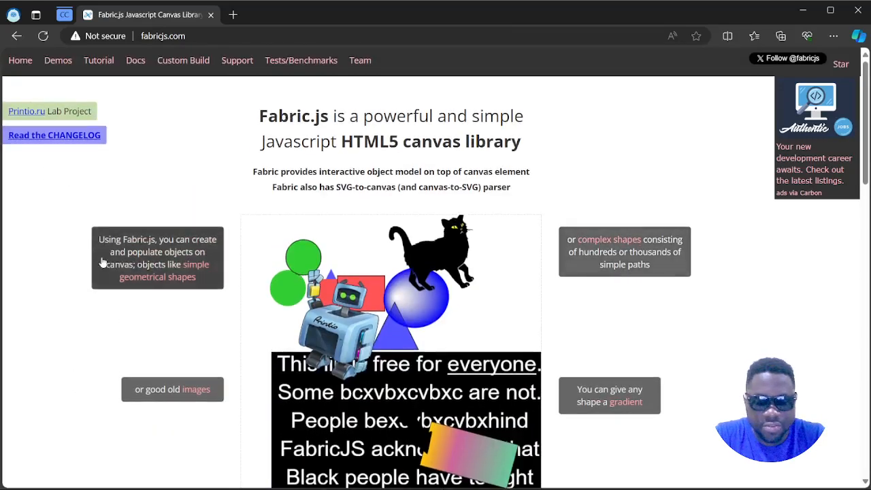
{"action": "scroll", "scroll_direction": "down", "scroll_amount": 3}
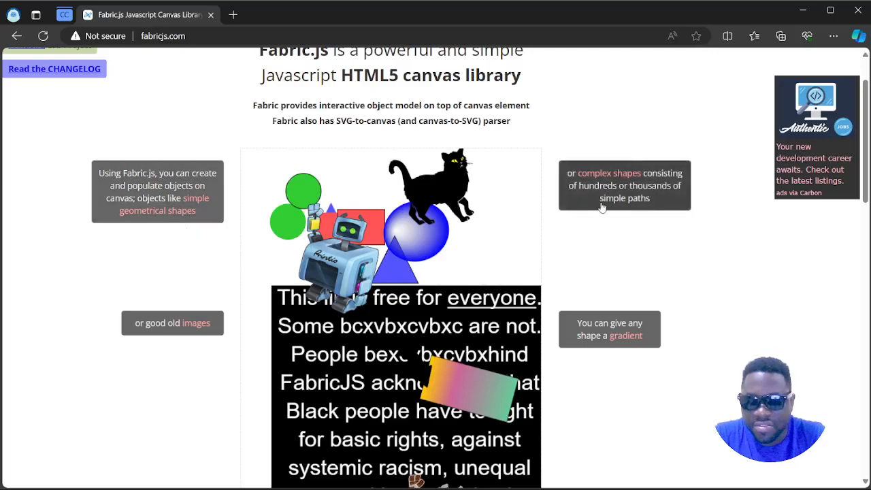
{"action": "mouse_move", "coordinate": [619, 243]}
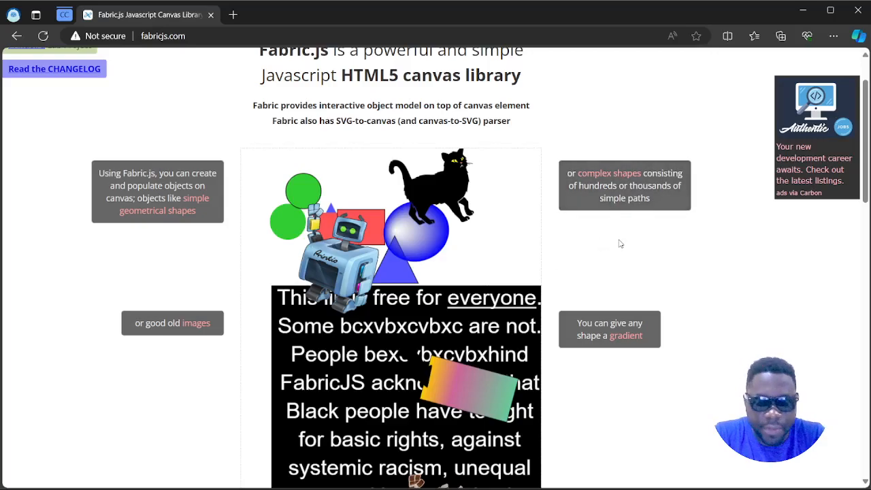
{"action": "scroll", "scroll_direction": "down", "scroll_amount": 3}
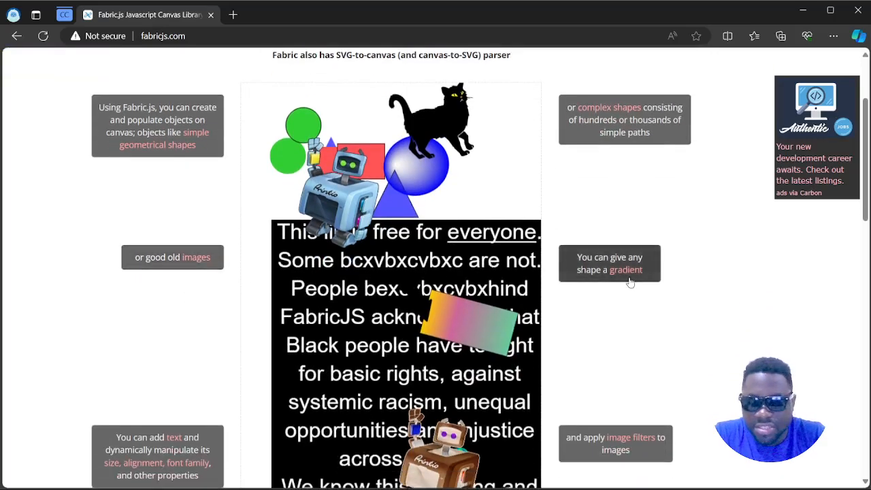
{"action": "scroll", "scroll_direction": "down", "scroll_amount": 3}
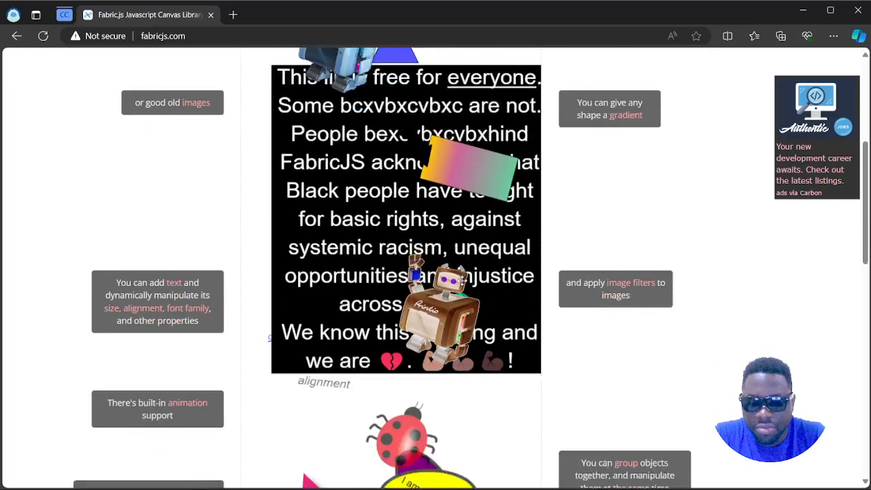
{"action": "scroll", "scroll_direction": "down", "scroll_amount": 3}
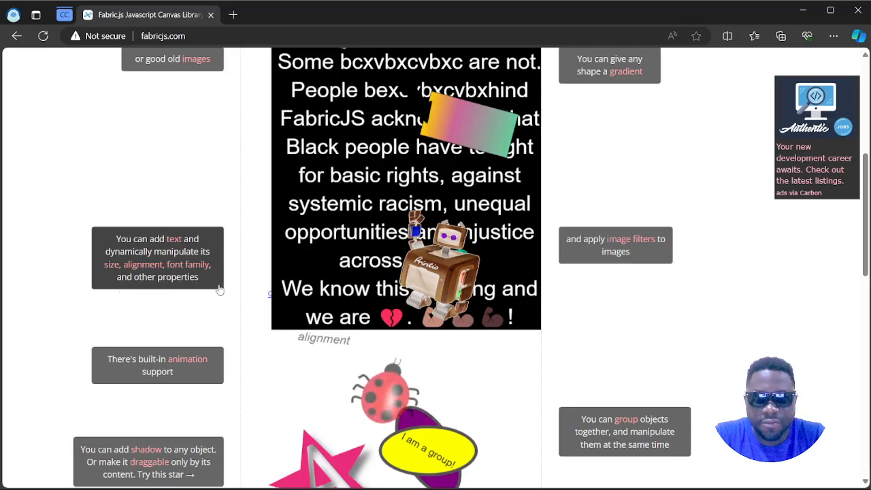
{"action": "scroll", "scroll_direction": "down", "scroll_amount": 3}
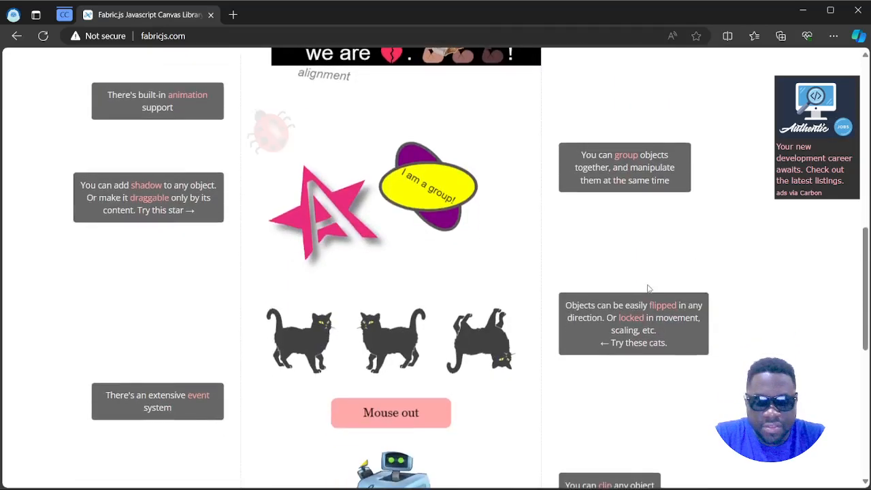
{"action": "scroll", "scroll_direction": "down", "scroll_amount": 3}
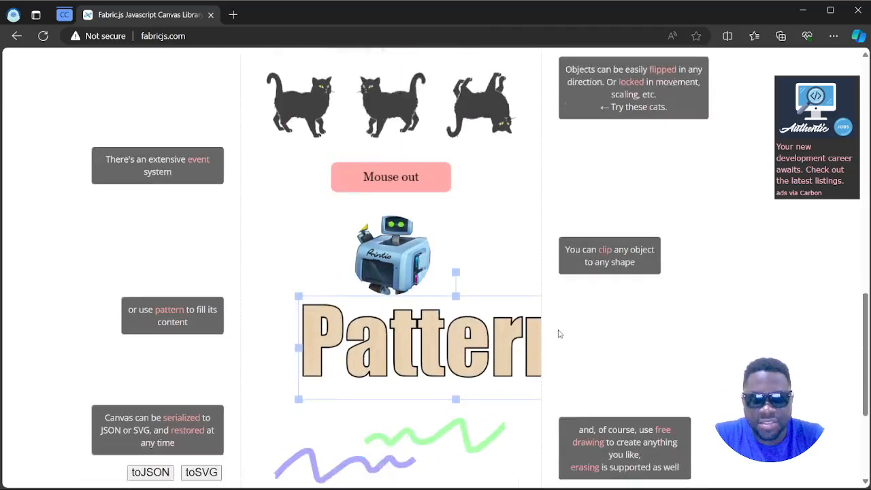
{"action": "scroll", "scroll_direction": "down", "scroll_amount": 3}
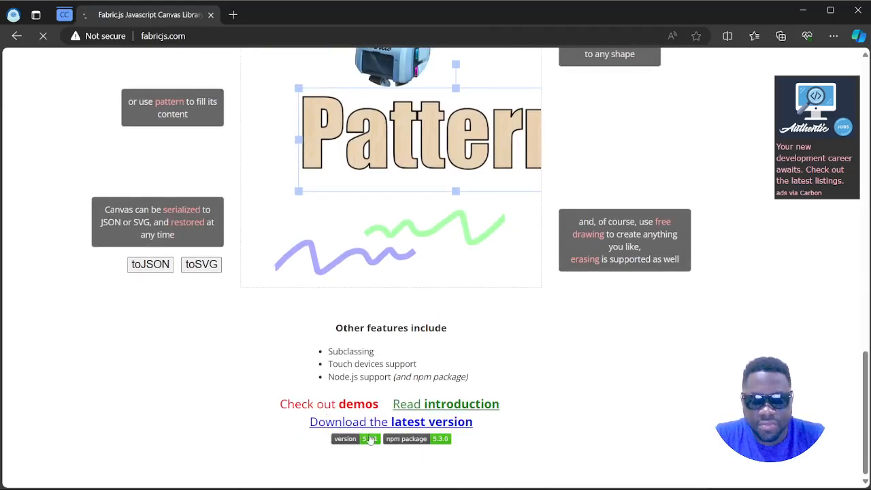
- Go to the demos gallery via 'Check out demos' and browse its thumbnail grid down and back to the top
{"action": "left_click", "coordinate": [358, 404]}
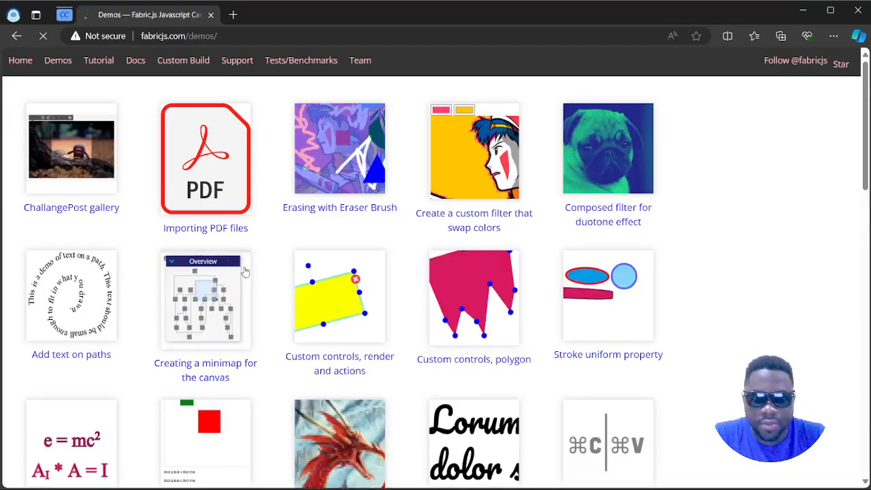
{"action": "scroll", "scroll_direction": "down", "scroll_amount": 3}
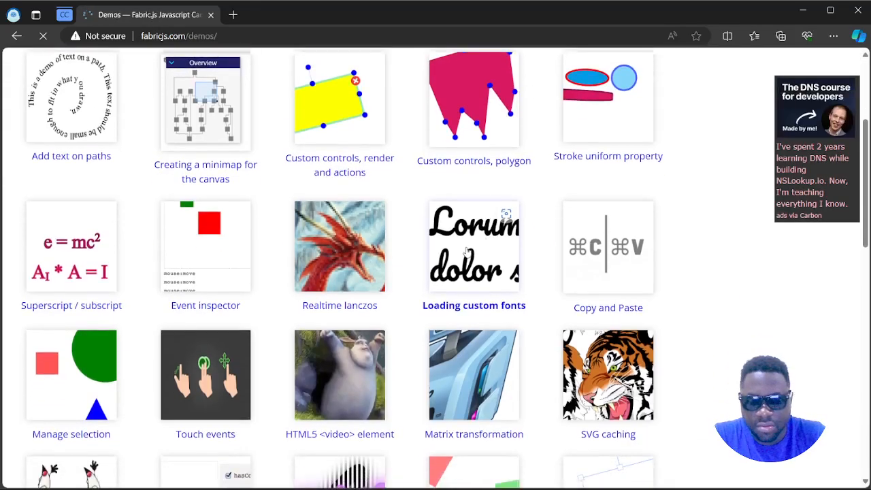
{"action": "scroll", "scroll_direction": "down", "scroll_amount": 3}
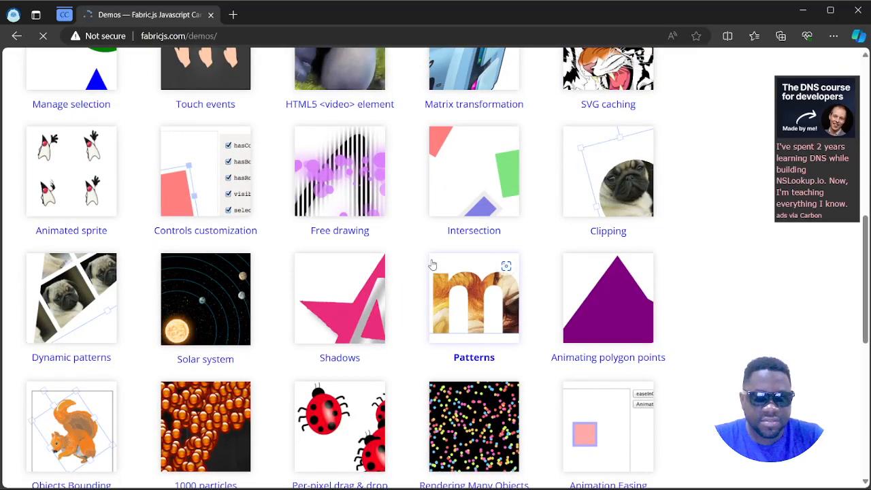
{"action": "mouse_move", "coordinate": [424, 277]}
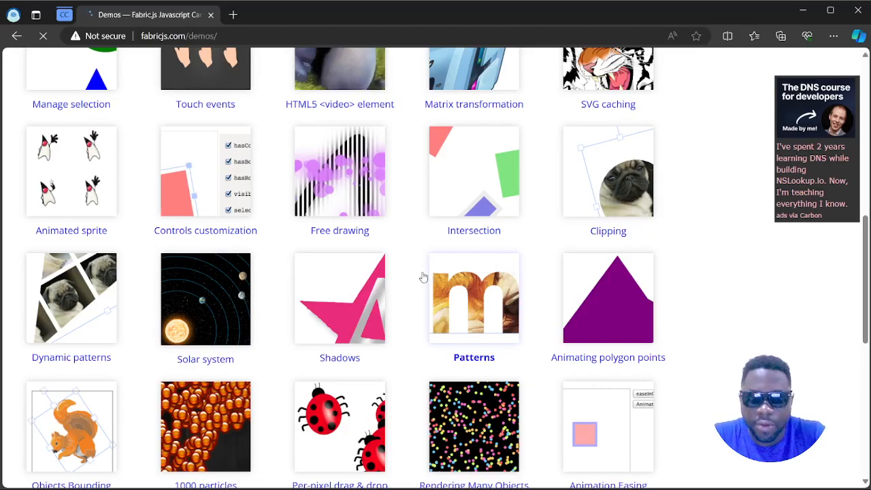
{"action": "scroll", "scroll_direction": "up", "scroll_amount": 3}
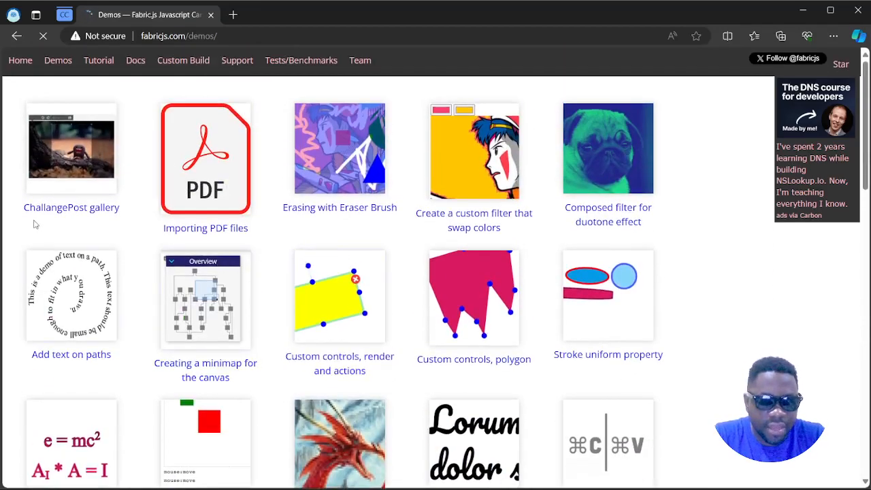
{"action": "mouse_move", "coordinate": [71, 207]}
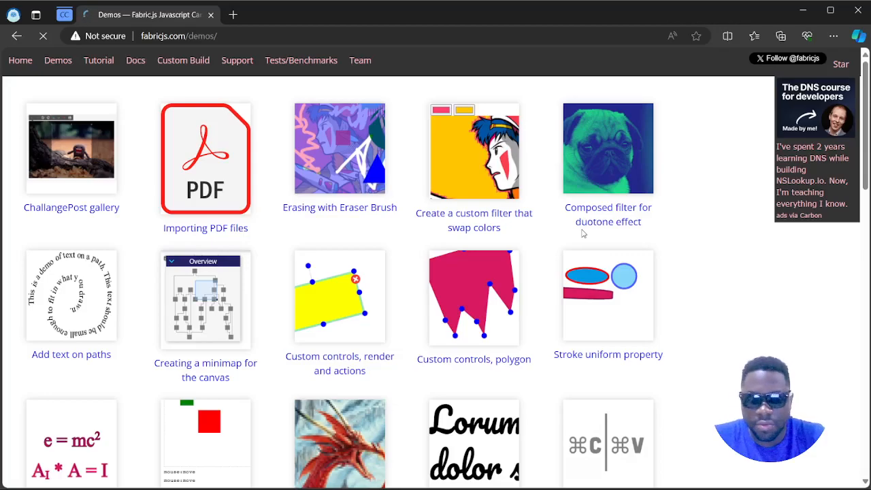
{"action": "scroll", "scroll_direction": "down", "scroll_amount": 3}
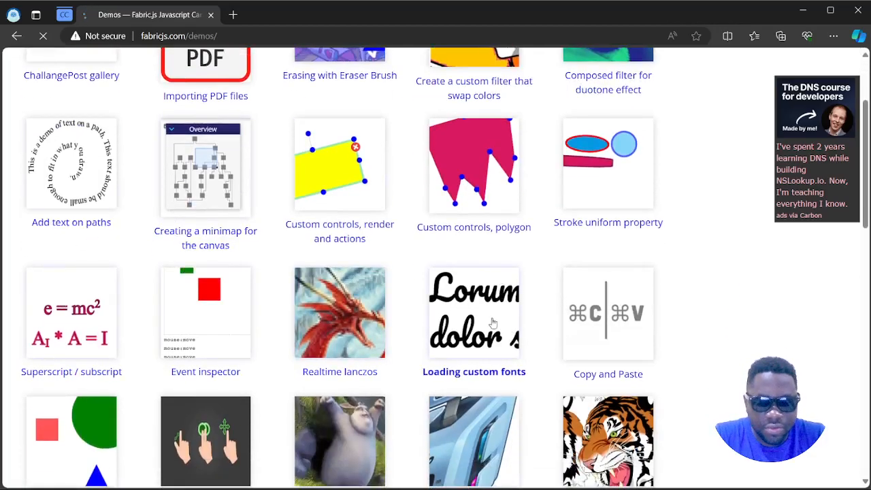
{"action": "scroll", "scroll_direction": "down", "scroll_amount": 3}
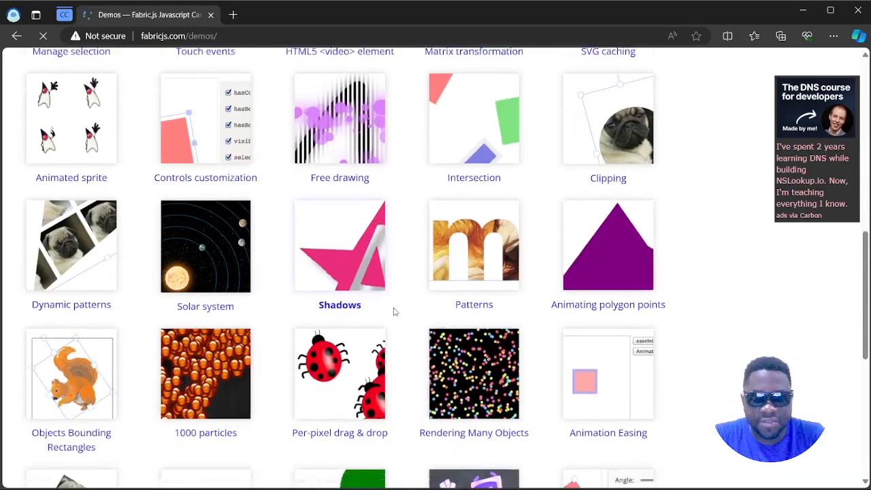
{"action": "scroll", "scroll_direction": "down", "scroll_amount": 3}
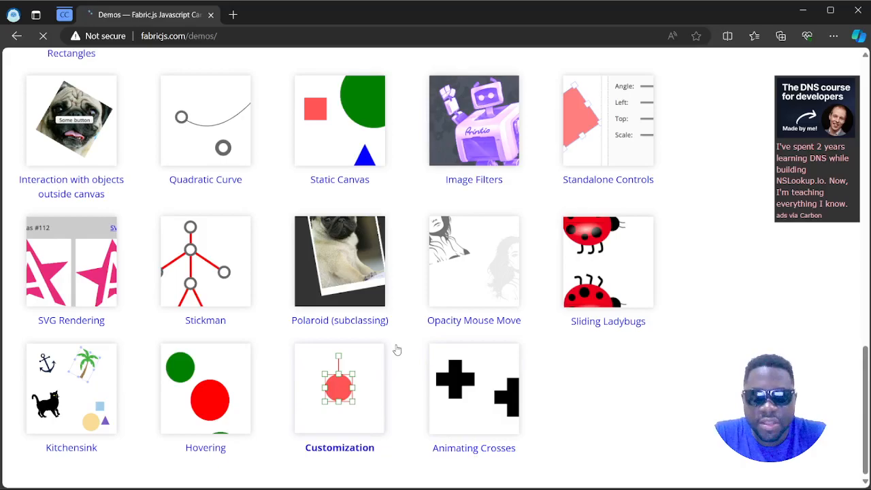
{"action": "scroll", "scroll_direction": "up", "scroll_amount": 3}
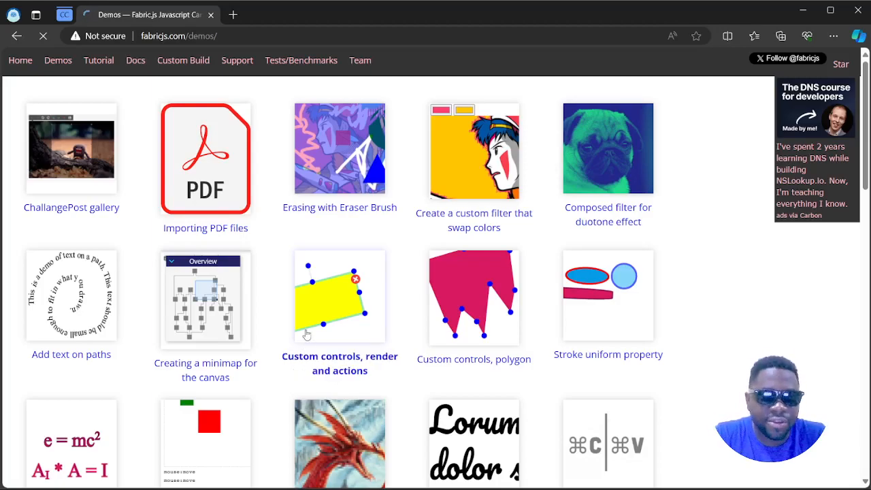
{"action": "mouse_move", "coordinate": [392, 312]}
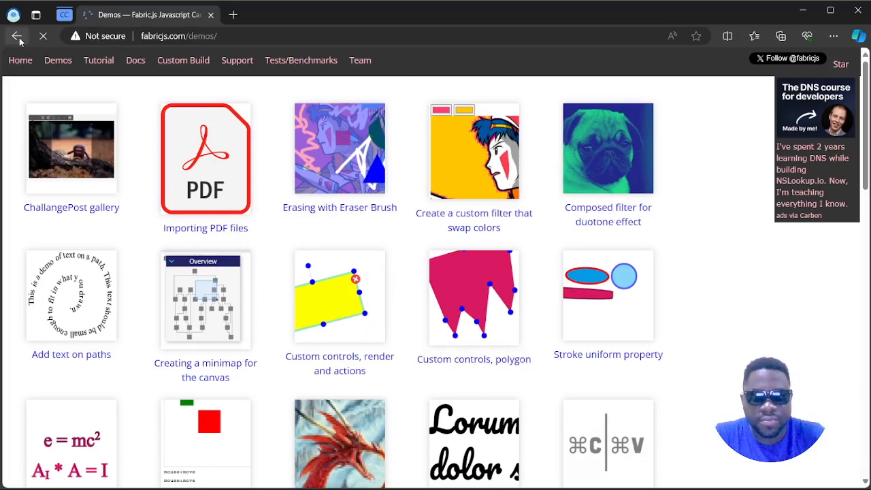
{"action": "left_click", "coordinate": [17, 36]}
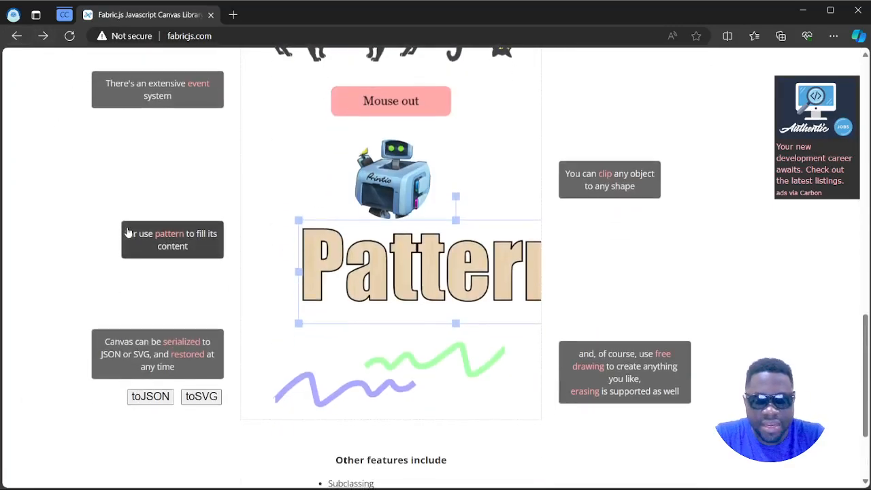
- Scroll back to the top of the homepage showing the library heading and edited canvas demo
{"action": "scroll", "scroll_direction": "up", "scroll_amount": 3}
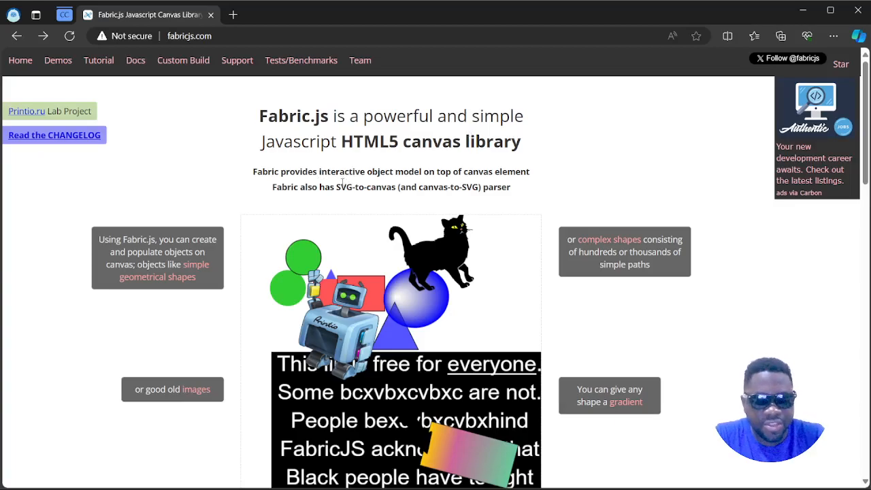
{"action": "mouse_move", "coordinate": [537, 251]}
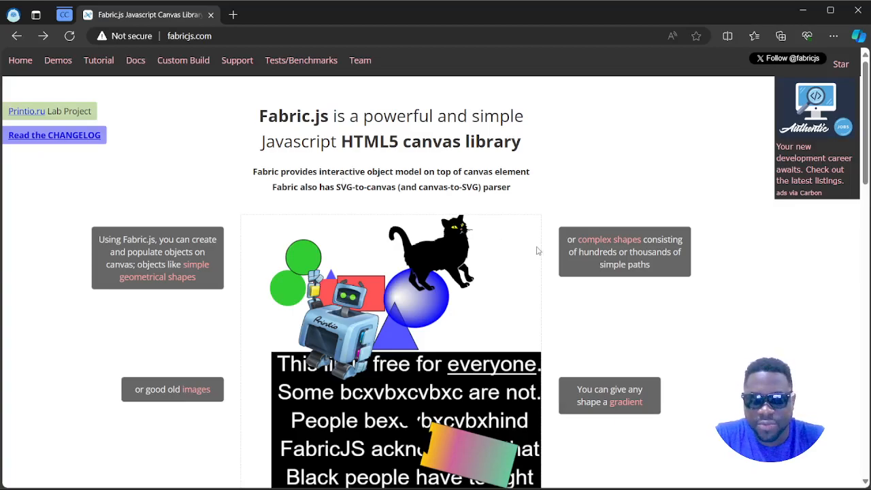